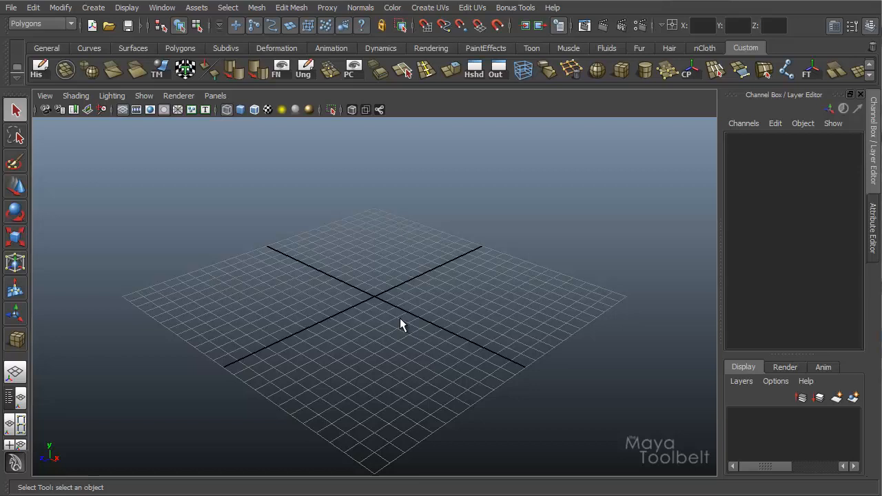
mouse_move(405, 333)
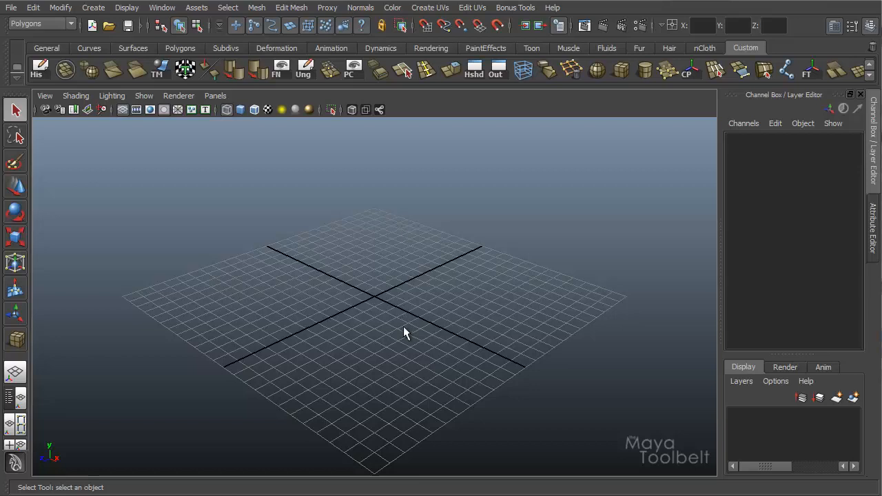
mouse_move(393, 356)
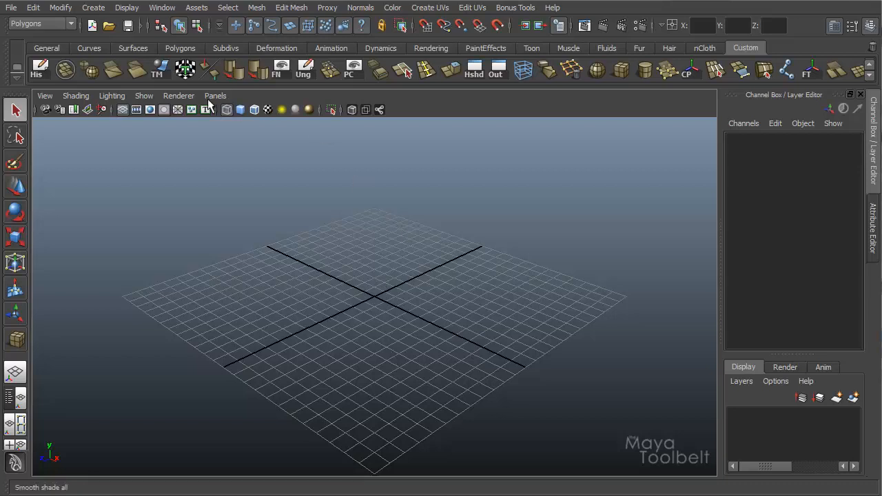
- Create a polygon sphere on the grid and position it floating just above the ground plane
left_click(93, 7)
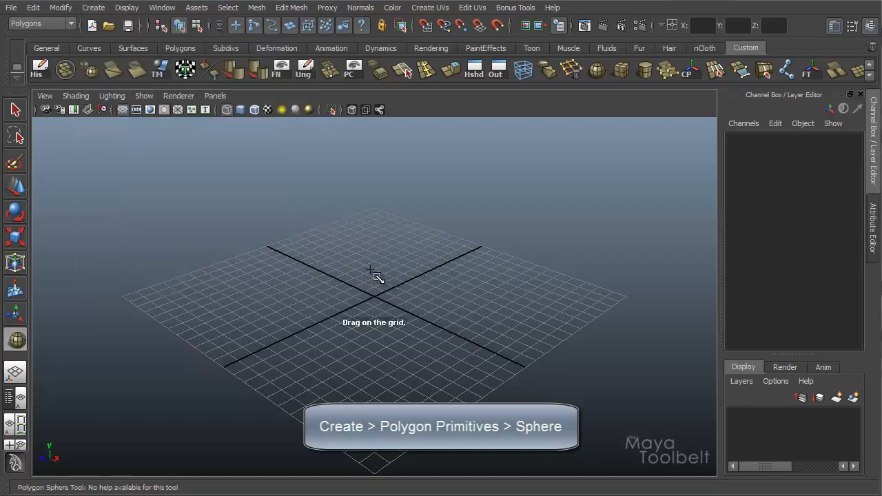
left_click_drag(369, 275, 397, 312)
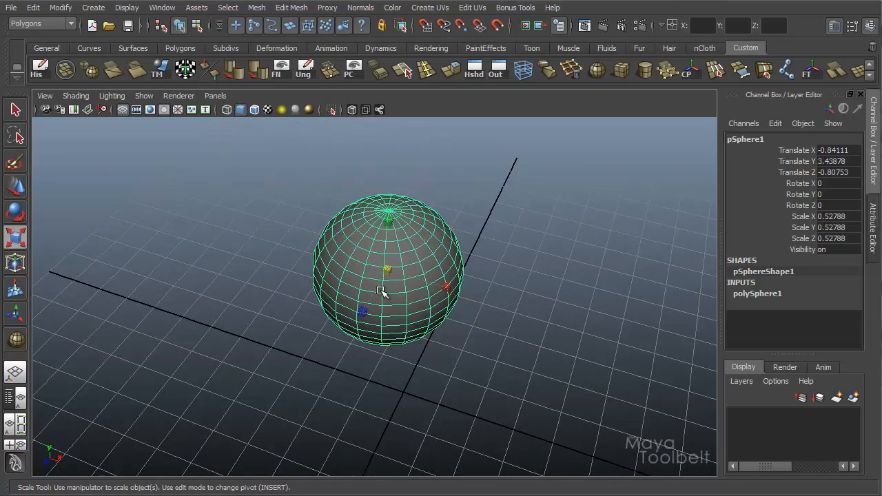
left_click_drag(383, 293, 398, 297)
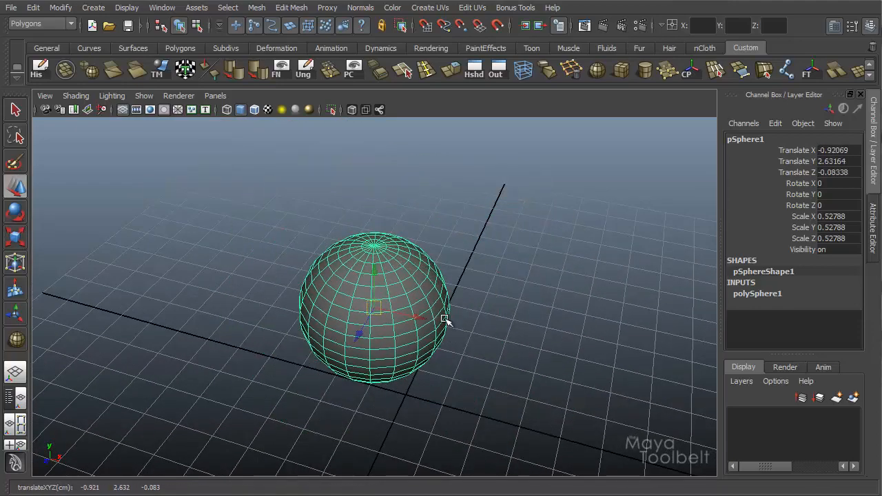
left_click_drag(444, 320, 436, 335)
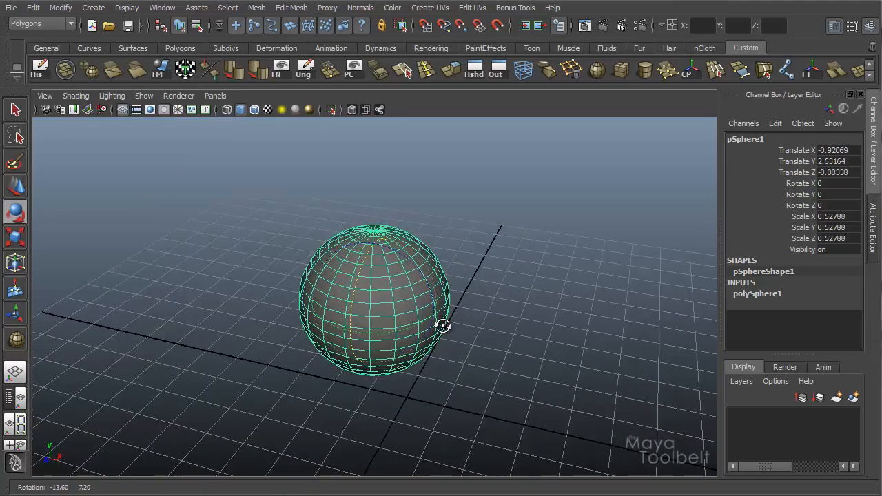
- Move the sphere's pivot point up so it sits well above the sphere
left_click_drag(443, 326, 454, 328)
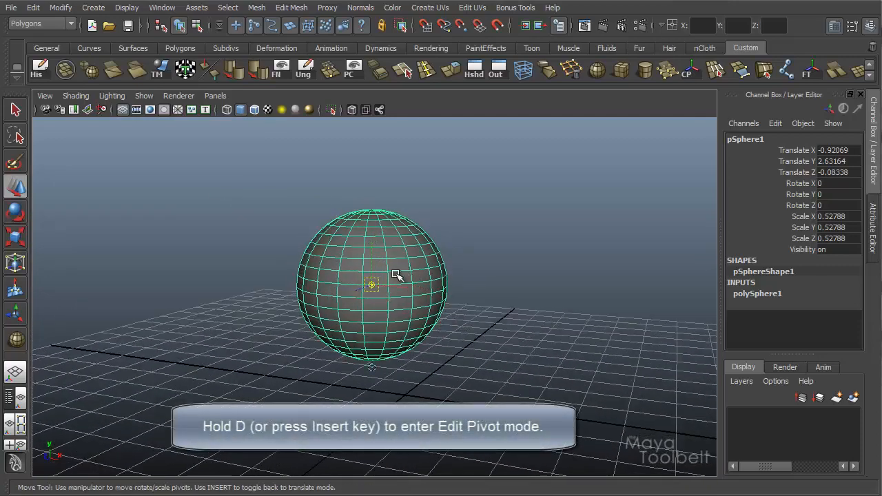
mouse_move(394, 260)
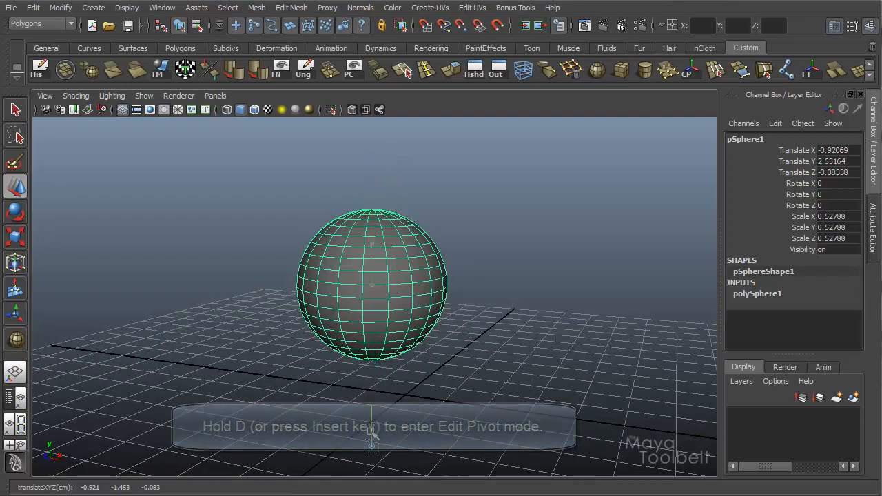
left_click_drag(372, 275, 413, 255)
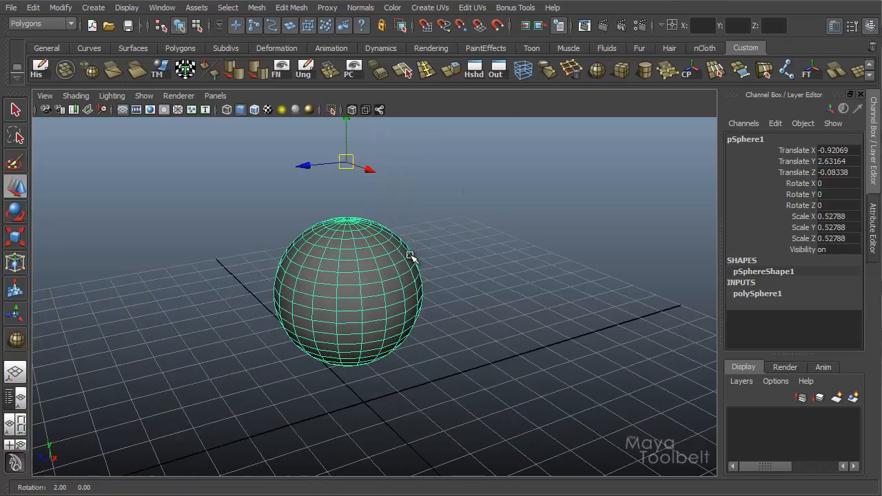
- Reselect the sphere and nudge it to a new position using the offset pivot
left_click(230, 313)
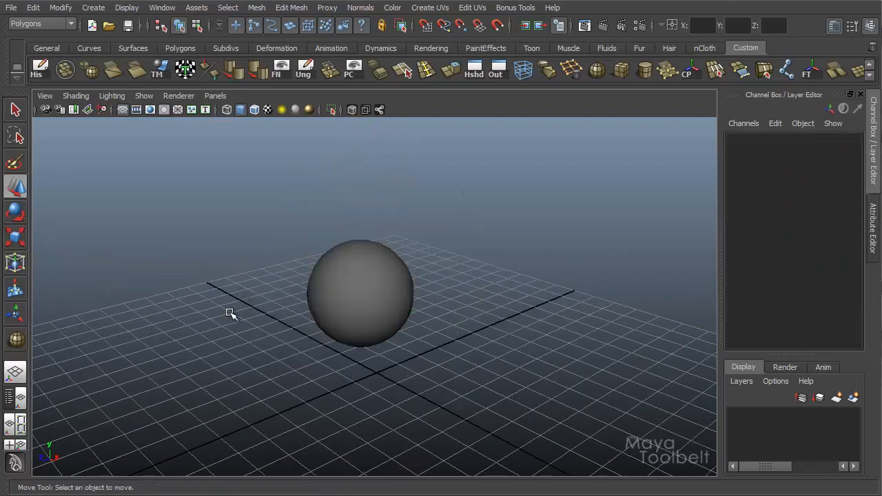
left_click(360, 292)
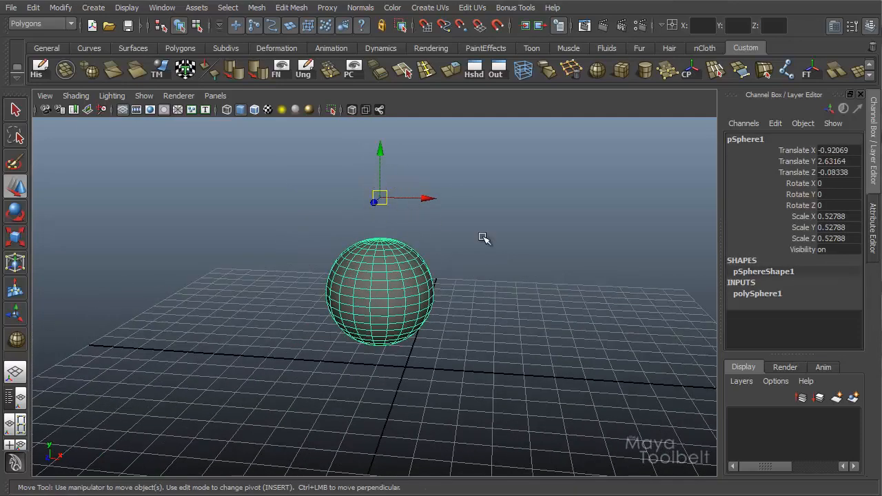
left_click_drag(382, 198, 348, 170)
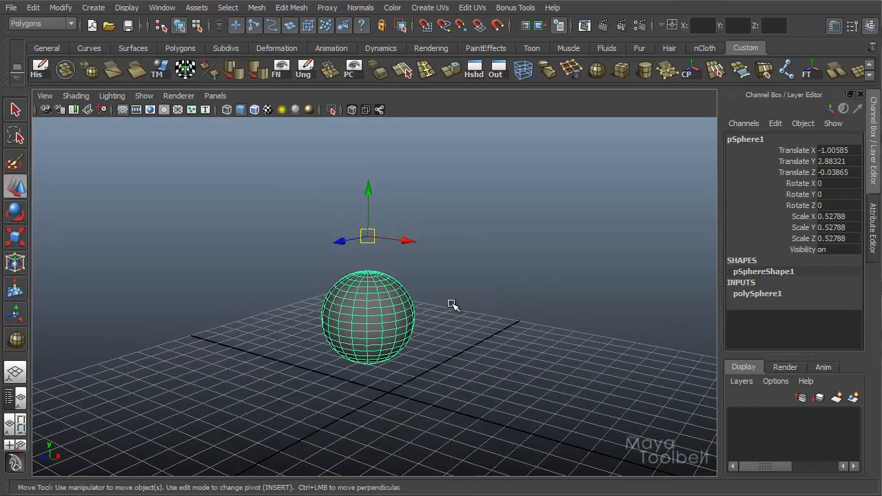
mouse_move(457, 313)
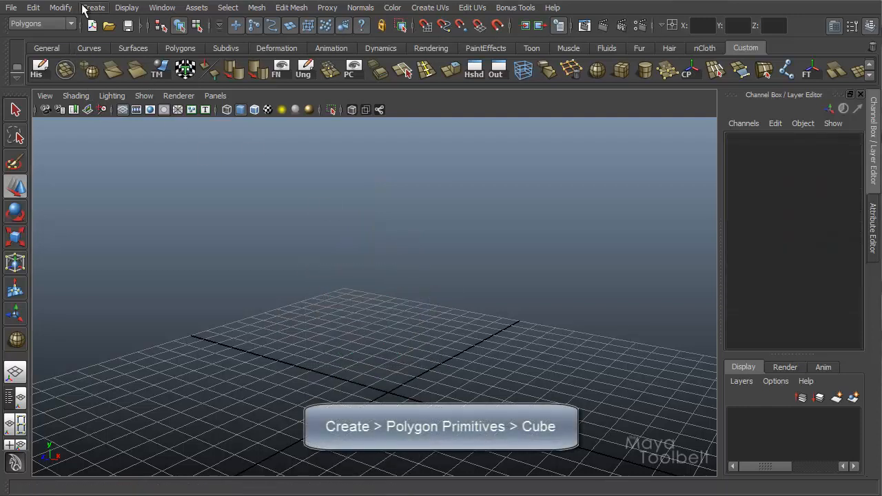
- Create a polygon cube and stretch it into a long rectangular block on the grid
left_click(93, 7)
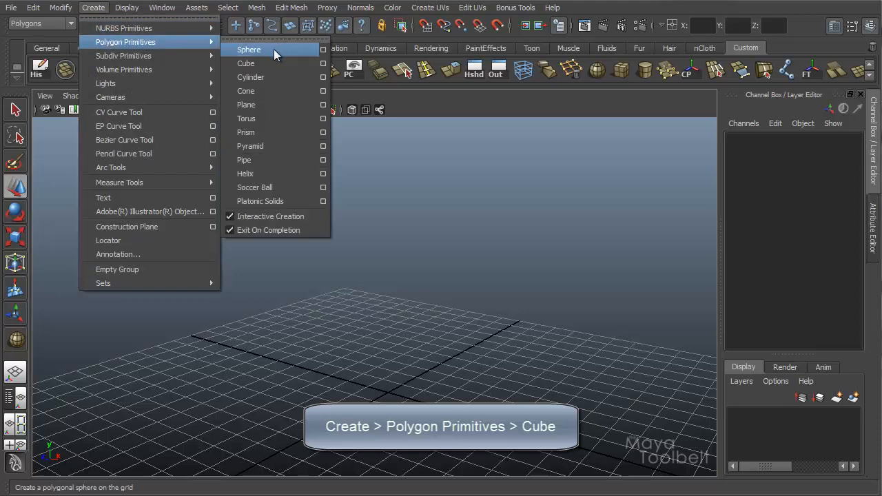
left_click(246, 63)
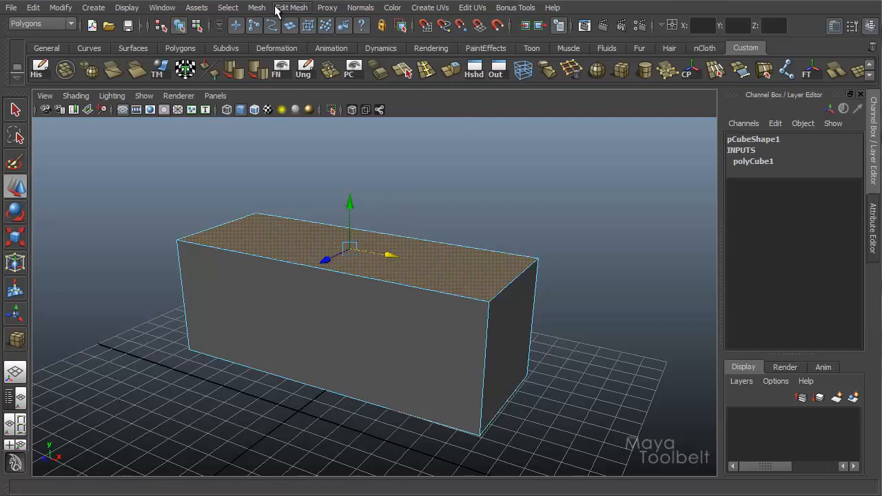
- Extrude a face of the block outward and reshape it into an angled side section
left_click(290, 8)
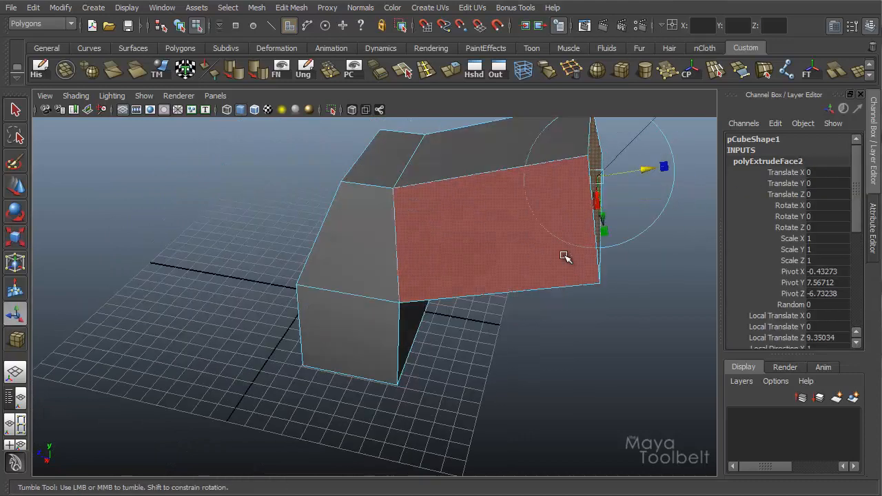
left_click_drag(565, 258, 355, 214)
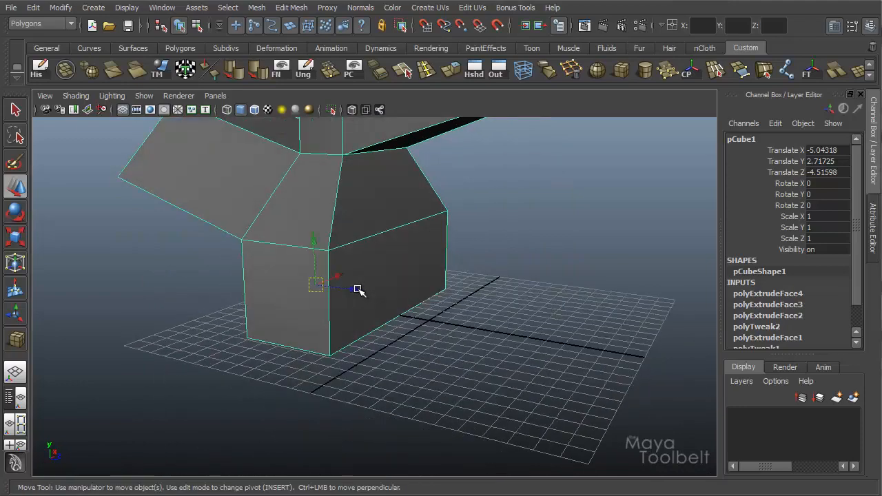
left_click_drag(379, 290, 359, 286)
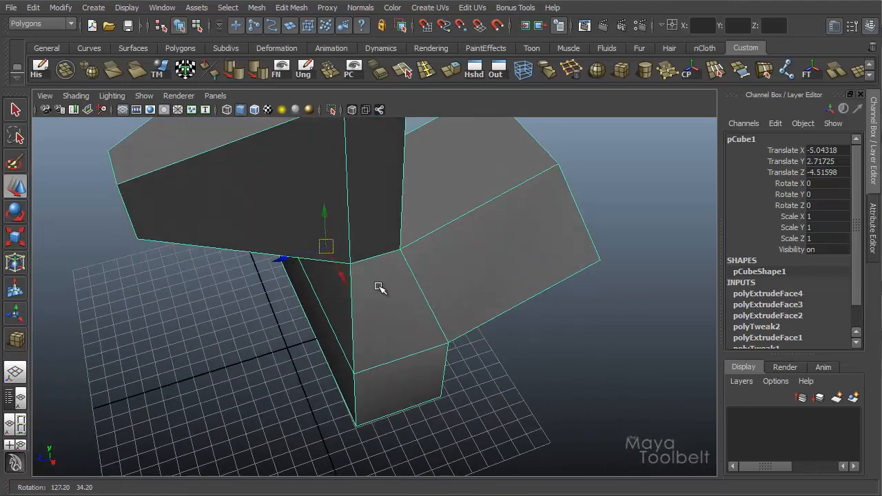
left_click_drag(381, 288, 452, 255)
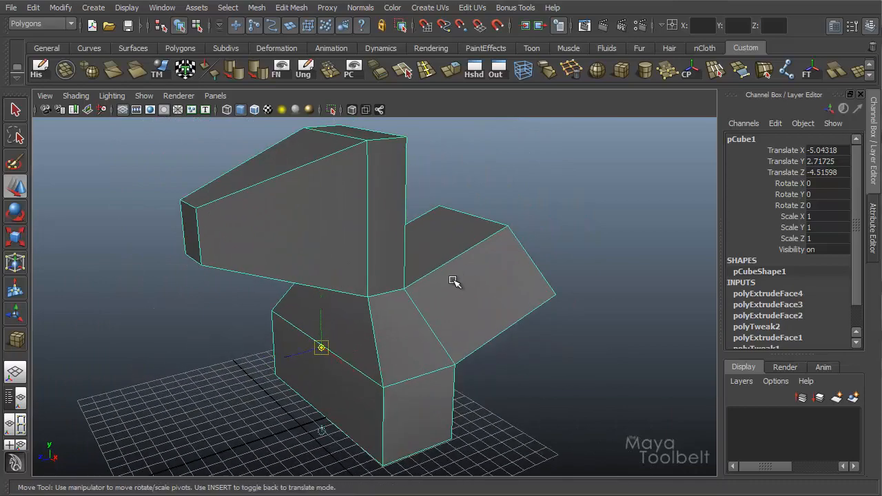
left_click_drag(454, 282, 344, 324)
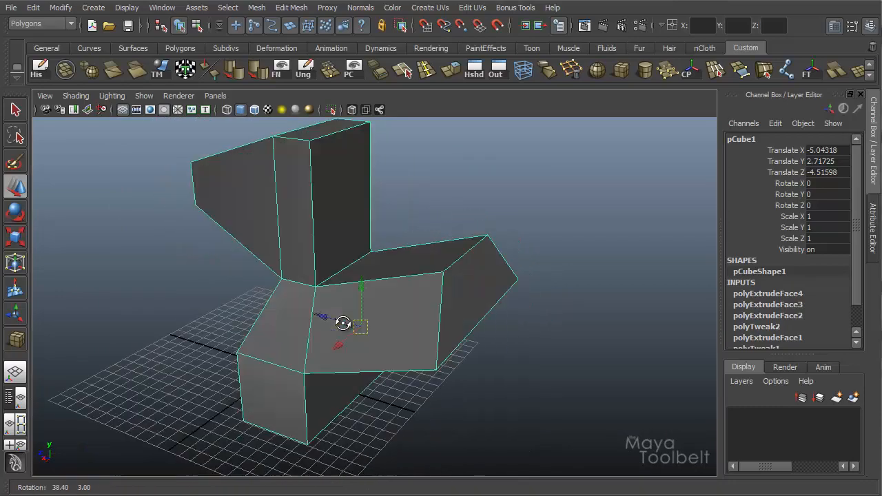
left_click_drag(343, 322, 435, 336)
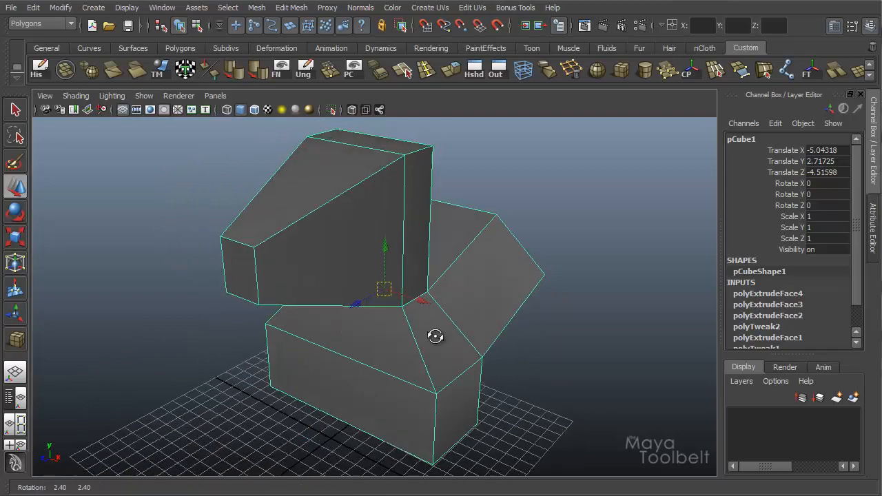
left_click_drag(435, 336, 519, 306)
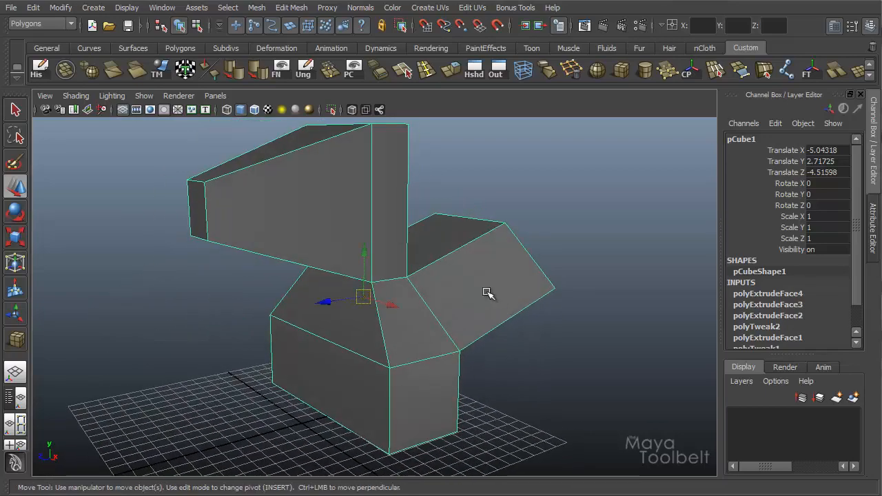
left_click(61, 7)
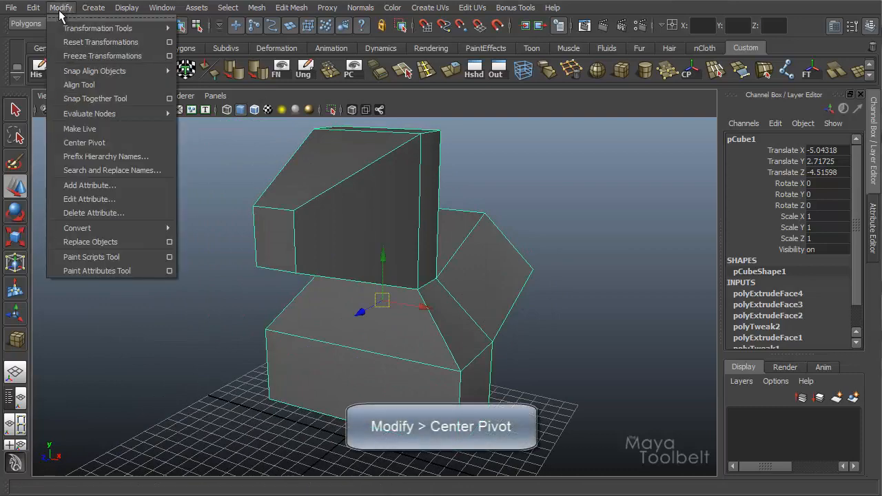
mouse_move(84, 143)
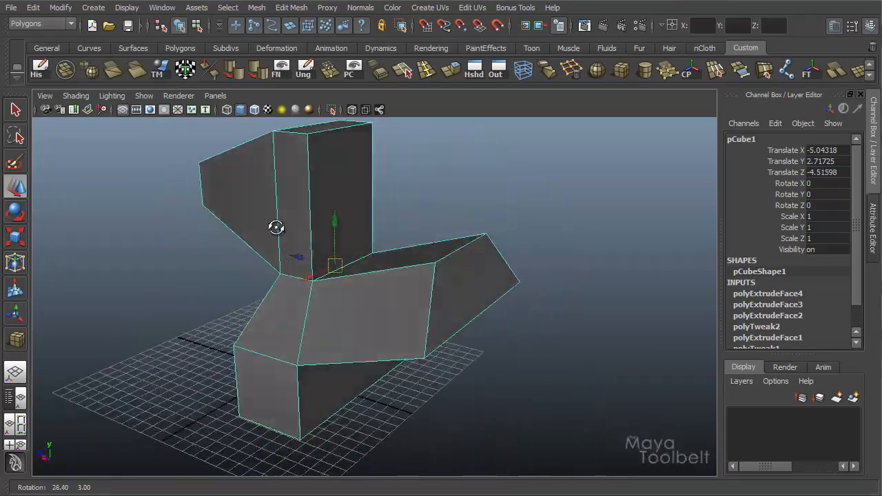
left_click_drag(276, 227, 398, 223)
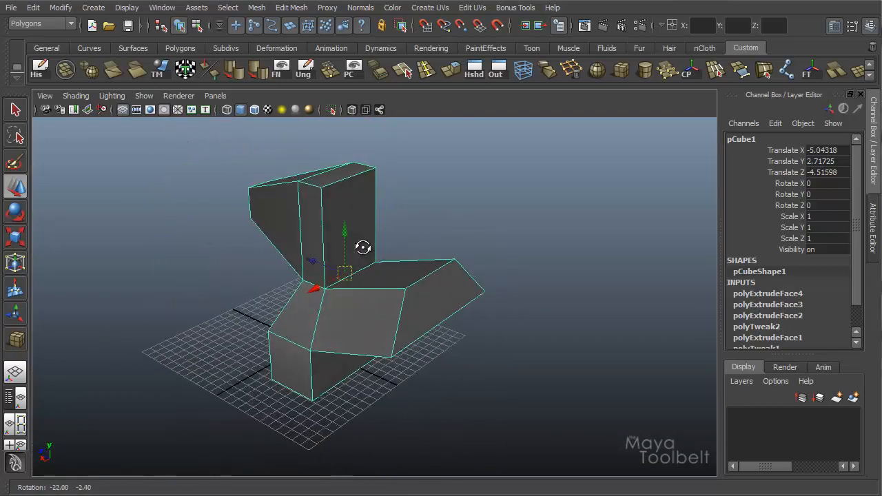
left_click_drag(363, 247, 250, 293)
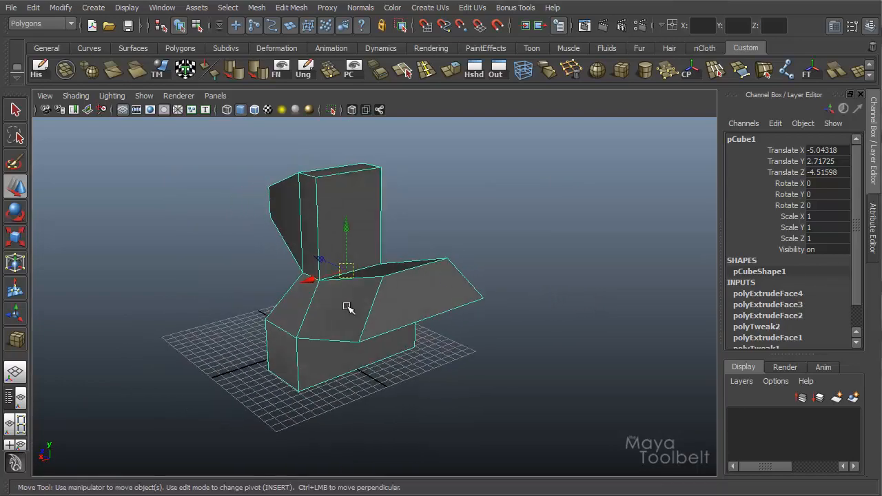
left_click_drag(348, 307, 372, 273)
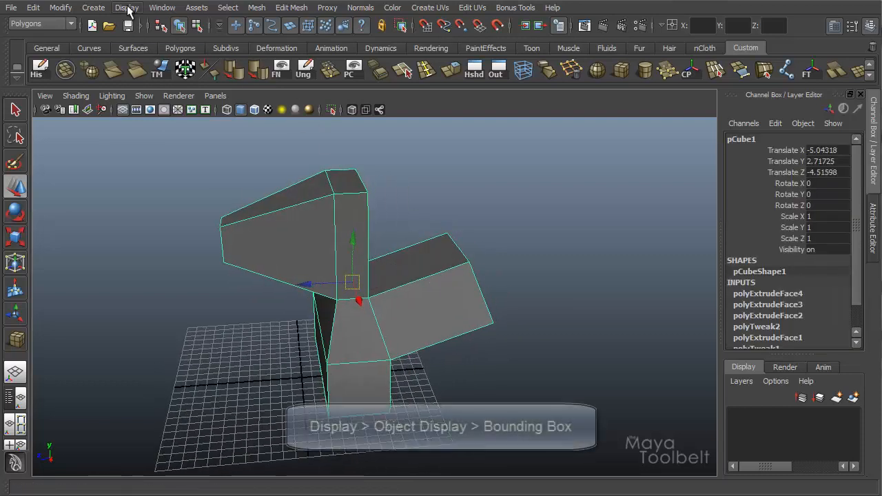
left_click(127, 8)
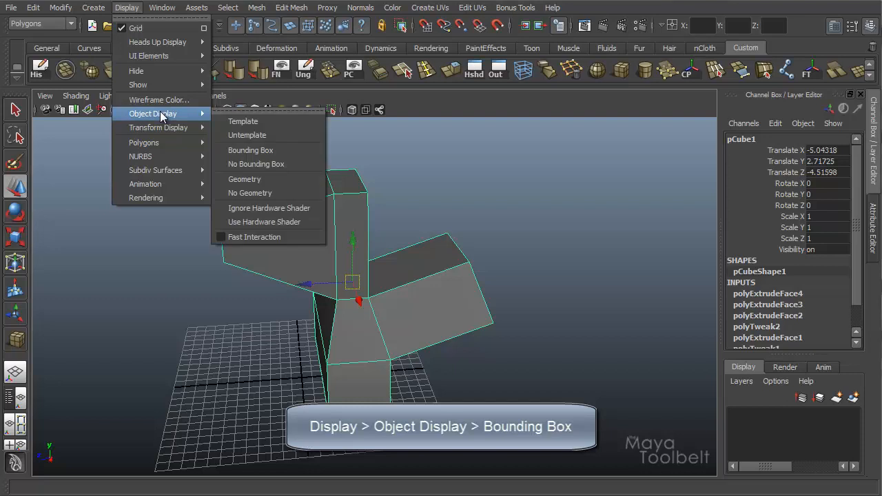
mouse_move(250, 150)
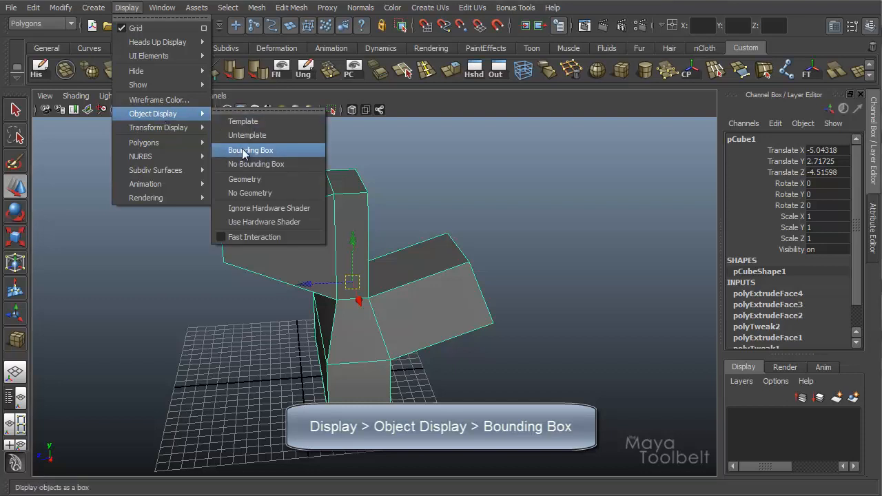
left_click(250, 150)
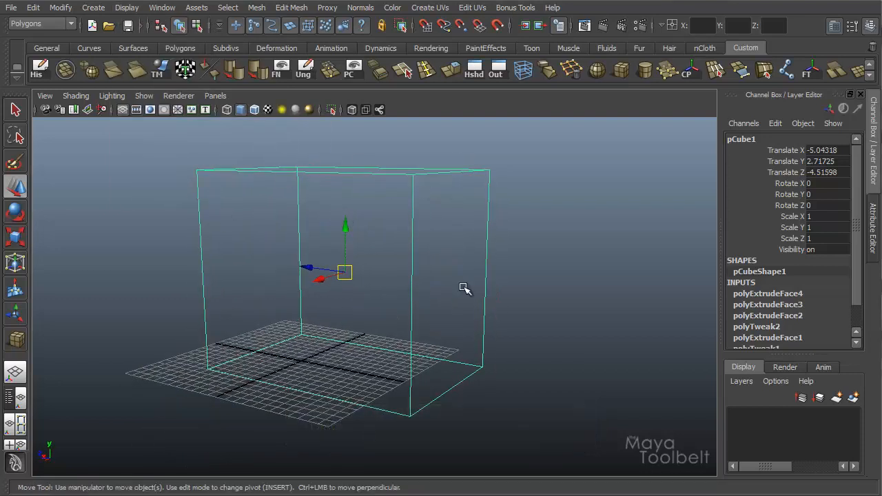
left_click_drag(465, 290, 599, 307)
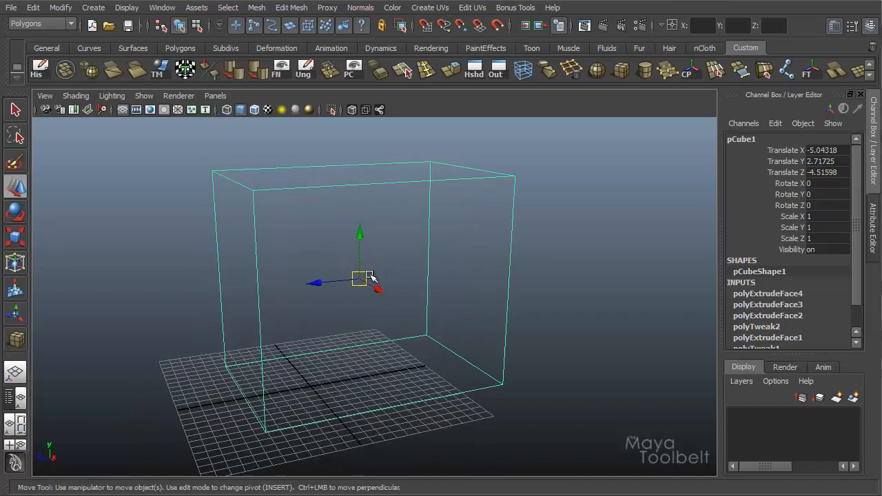
left_click(233, 71)
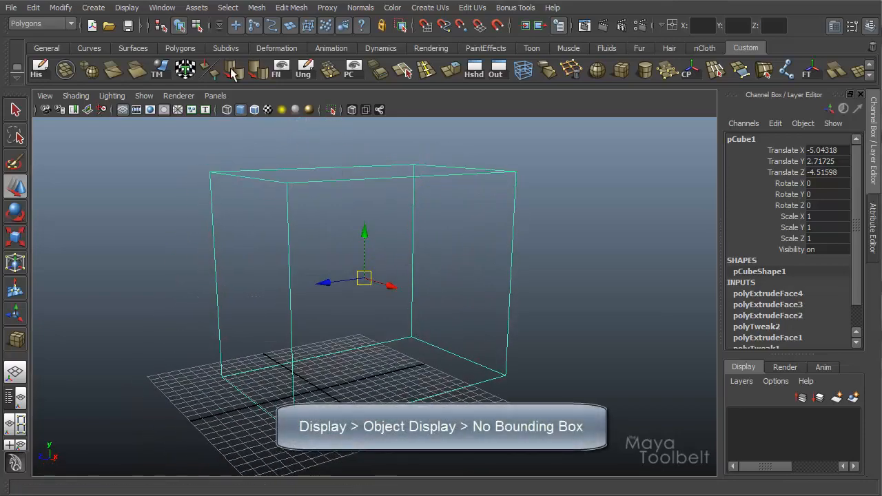
left_click(127, 8)
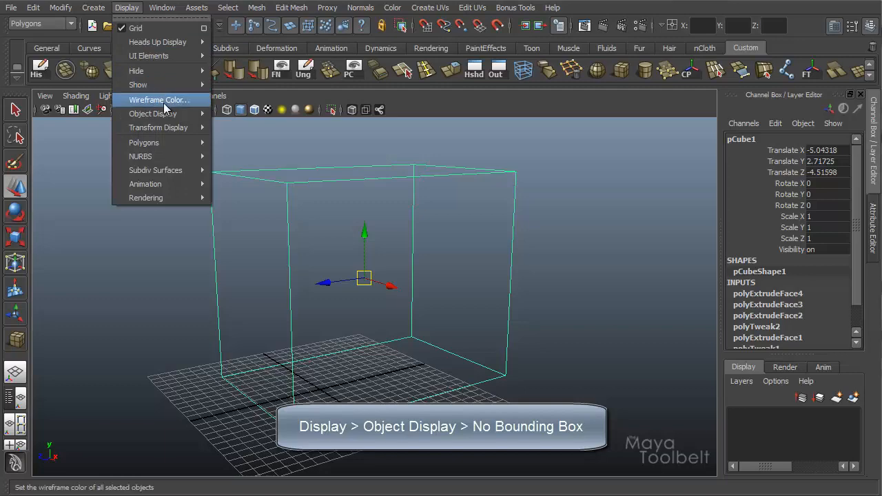
mouse_move(153, 113)
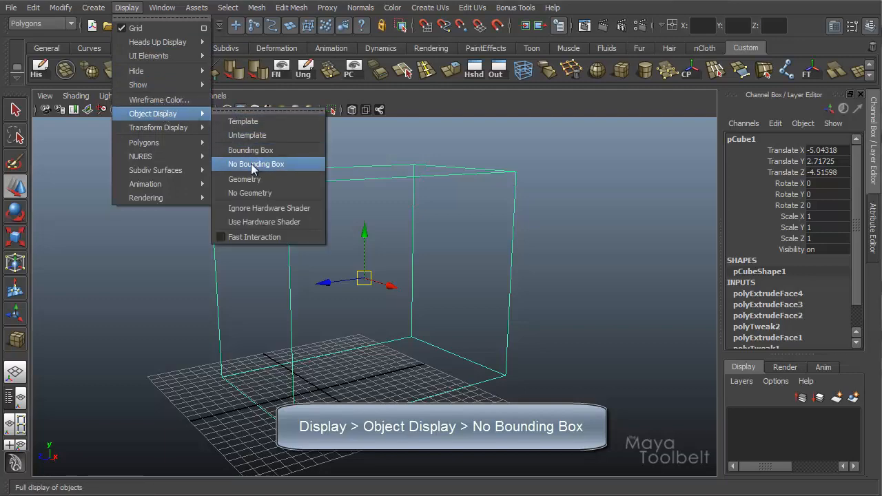
left_click(255, 163)
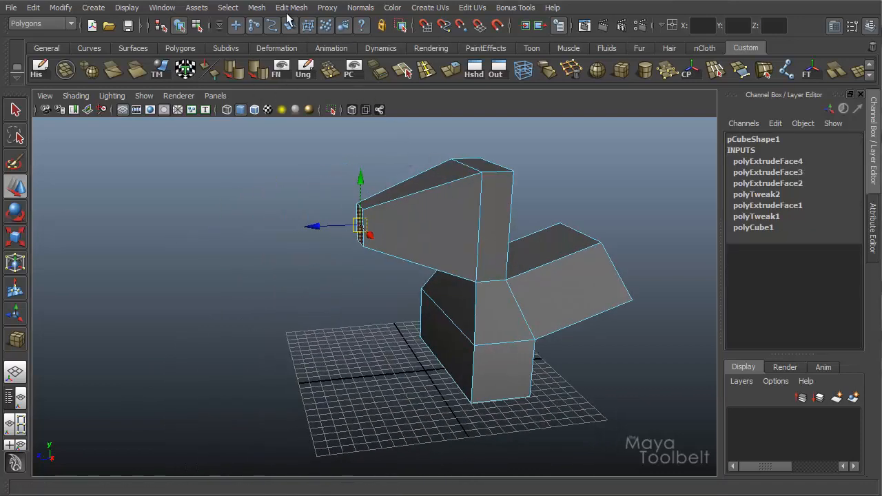
- Extrude a face into a long thin arm stretching out from the block
left_click_drag(361, 227, 55, 241)
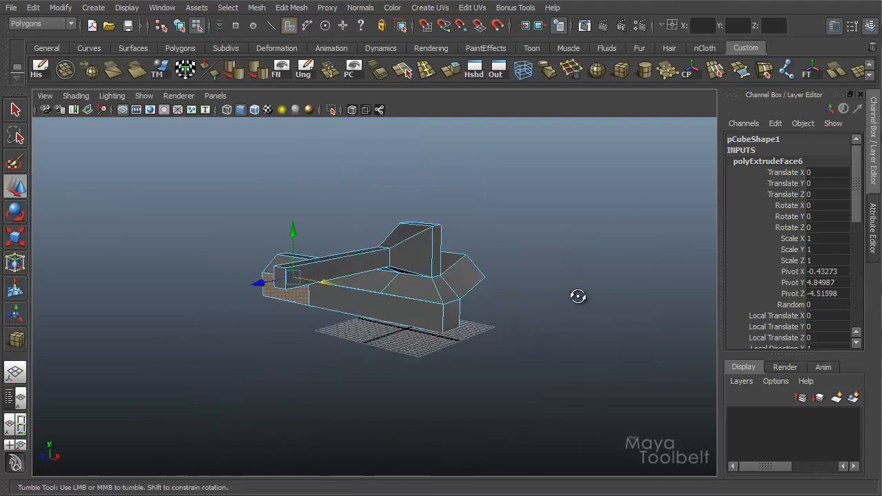
left_click_drag(577, 296, 573, 310)
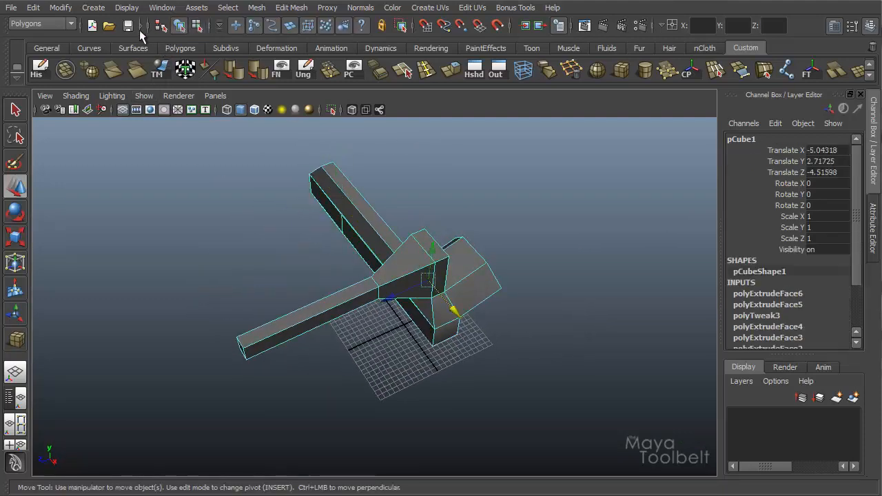
left_click(127, 8)
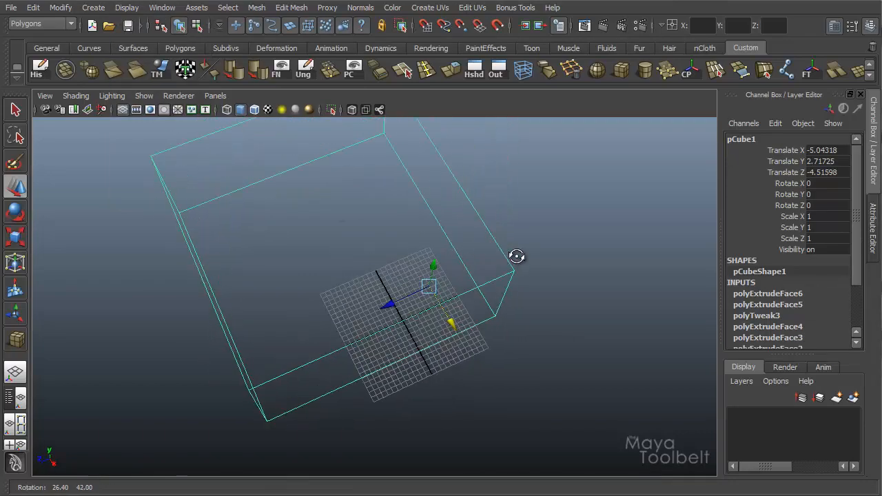
left_click_drag(517, 256, 432, 260)
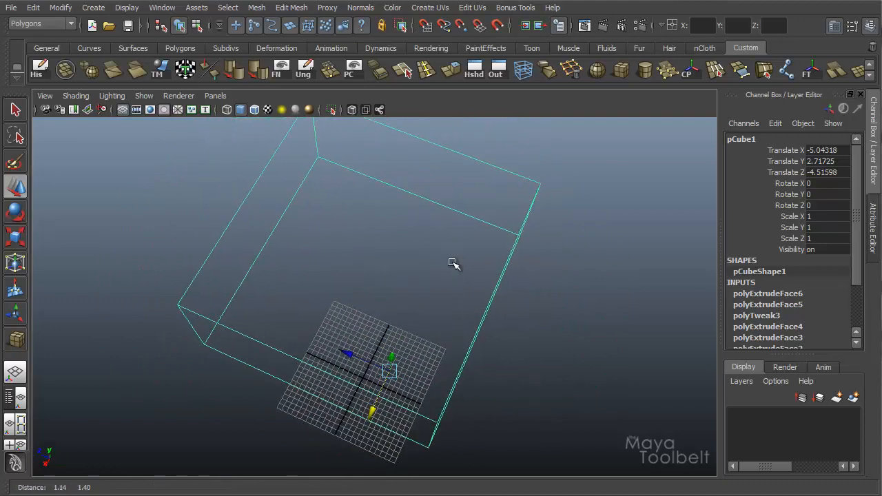
left_click(127, 8)
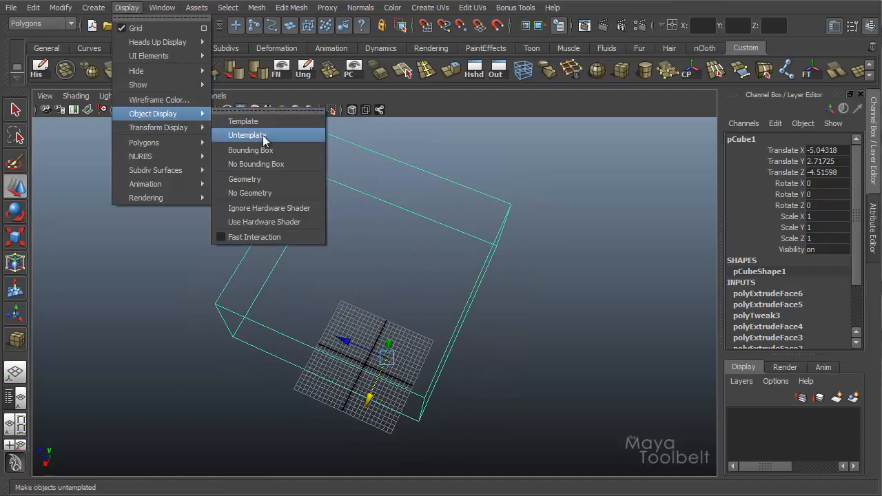
left_click(246, 134)
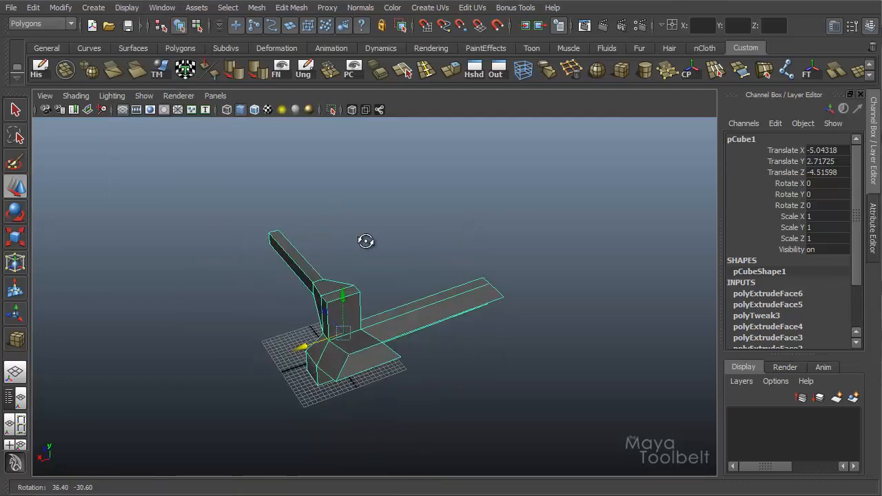
left_click(61, 7)
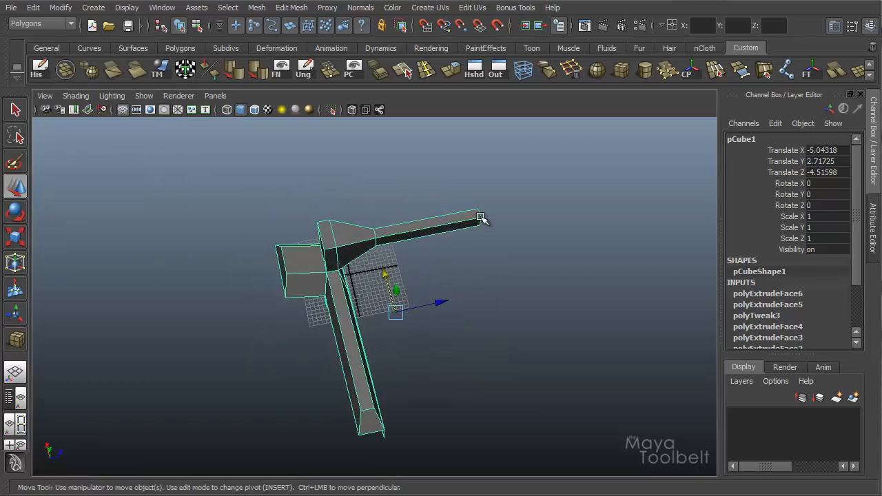
left_click(126, 7)
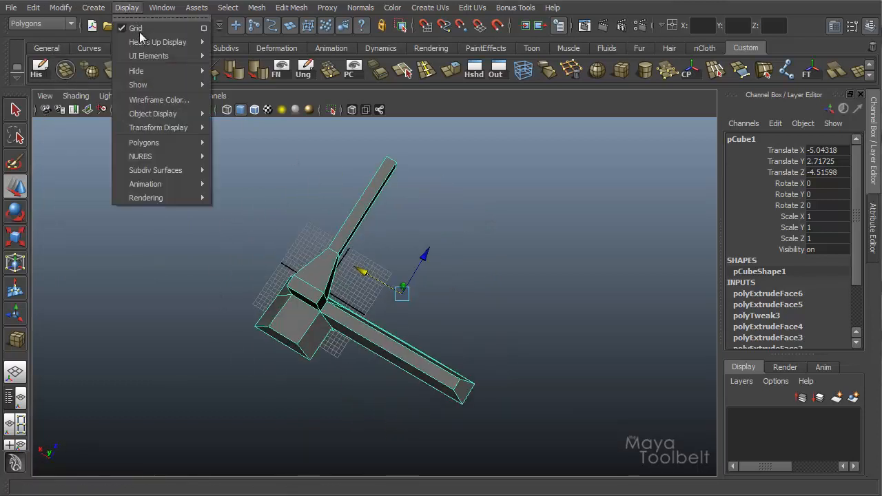
left_click(153, 113)
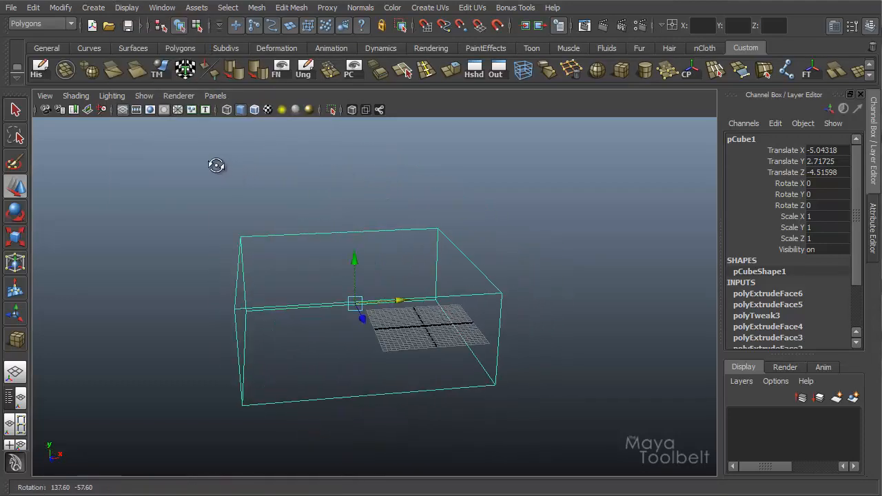
left_click_drag(216, 165, 471, 232)
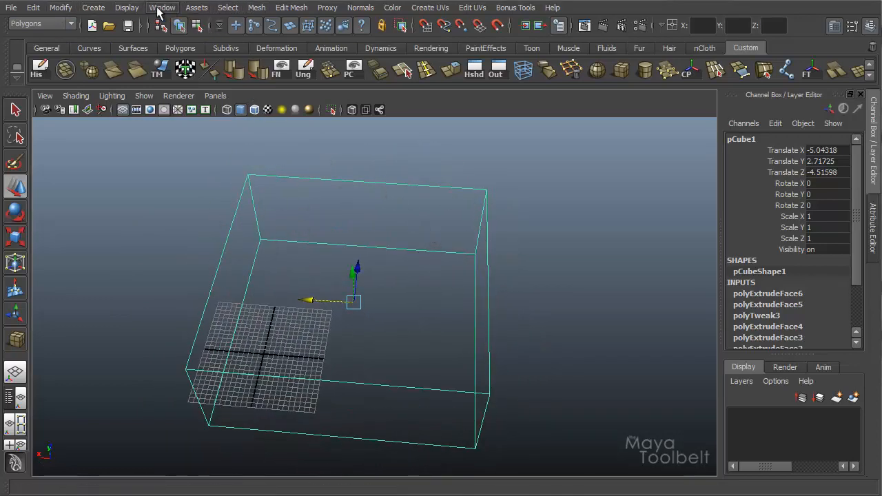
left_click(127, 7)
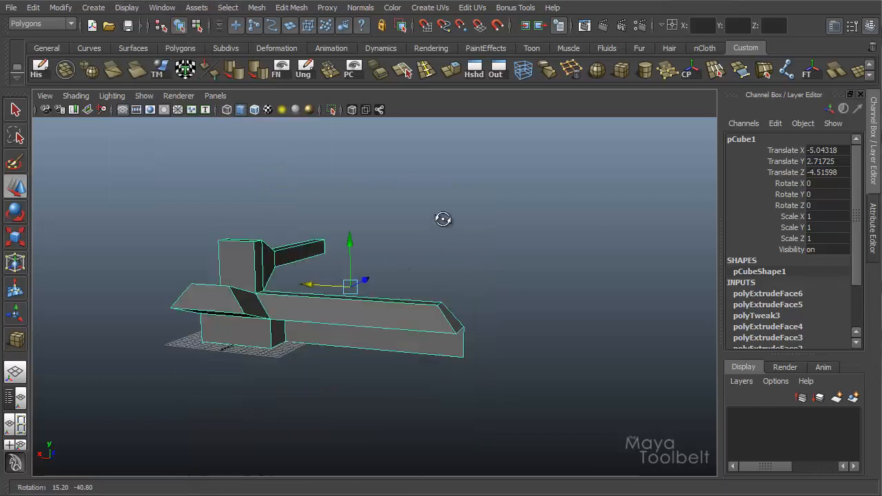
left_click_drag(443, 219, 530, 255)
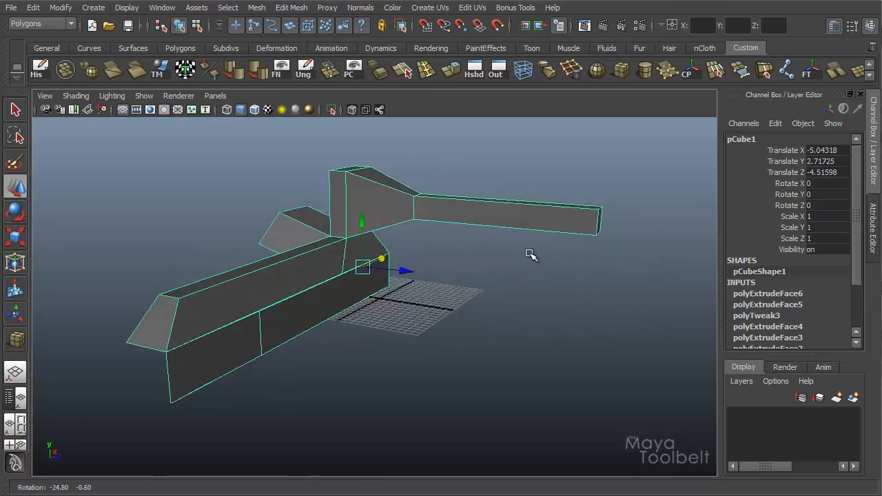
left_click(61, 7)
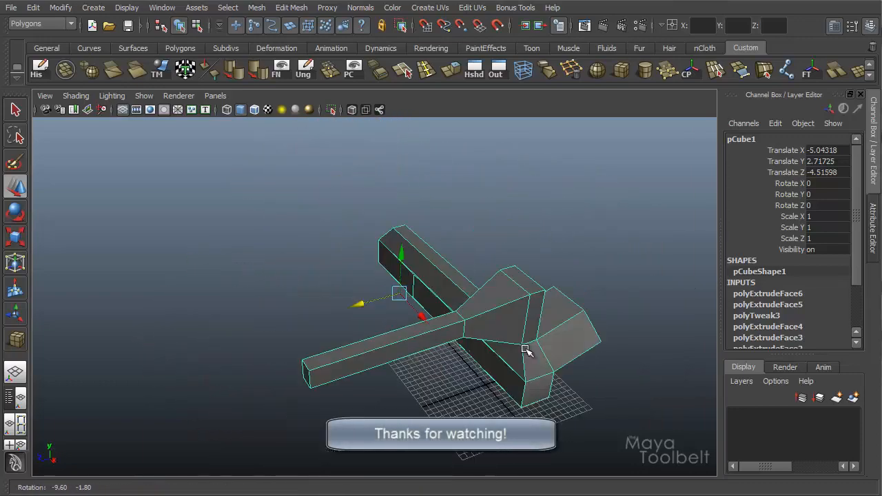
left_click_drag(527, 351, 365, 358)
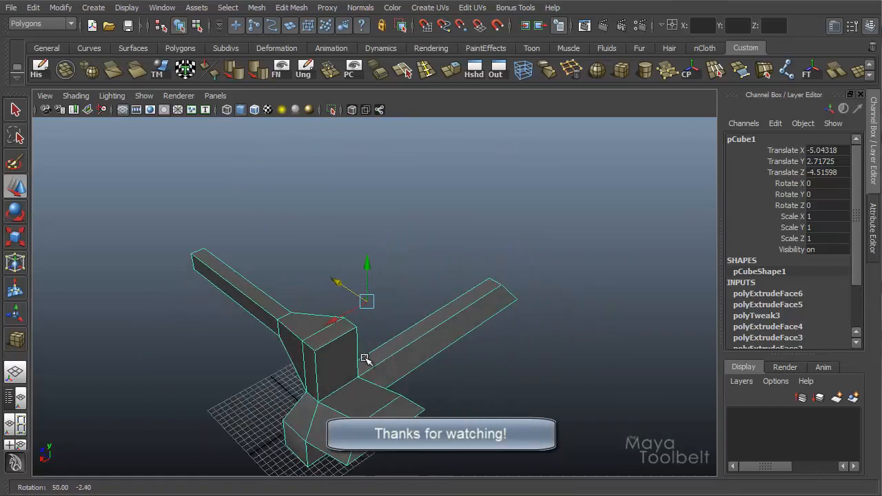